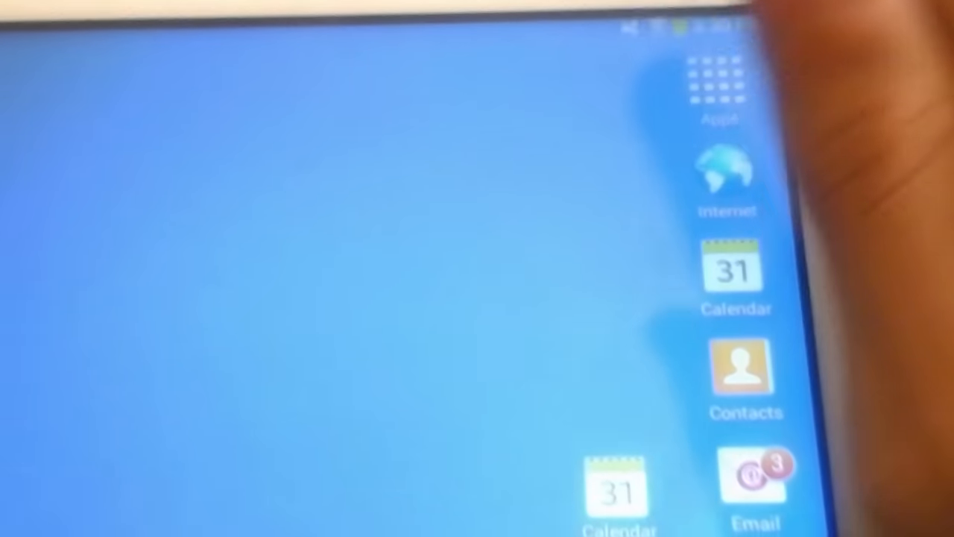
# Step: Launch YouTube from the all-apps list and switch to its Subscriptions feed
pyautogui.click(719, 77)
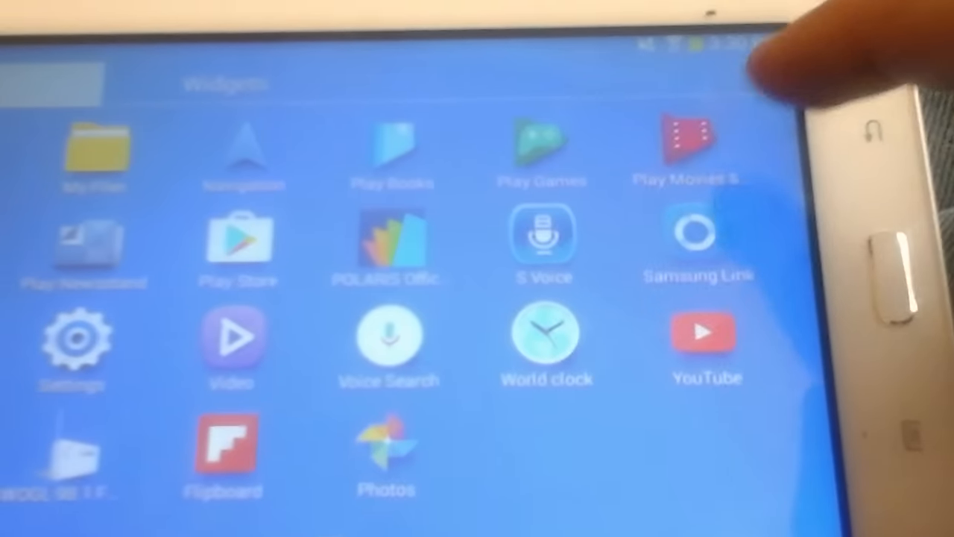
pyautogui.click(705, 331)
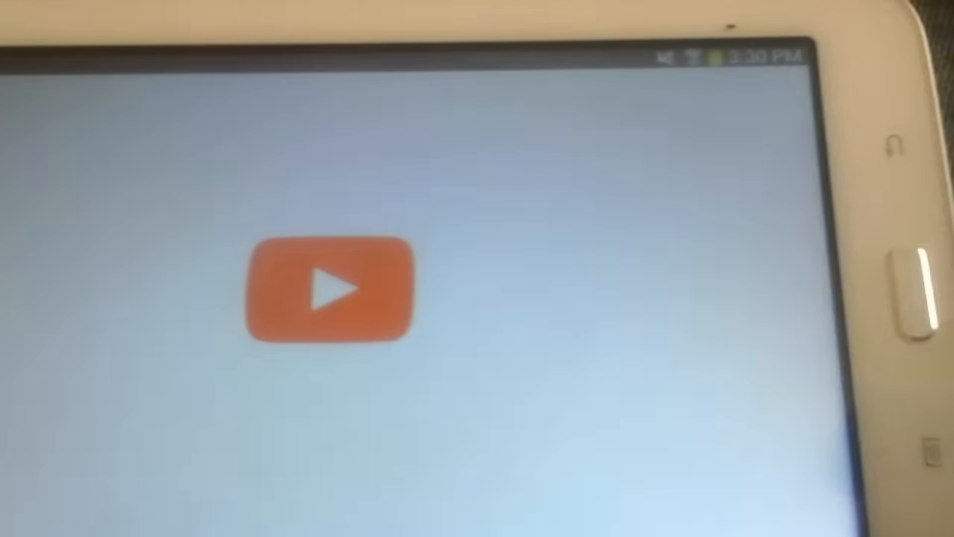
pyautogui.click(328, 290)
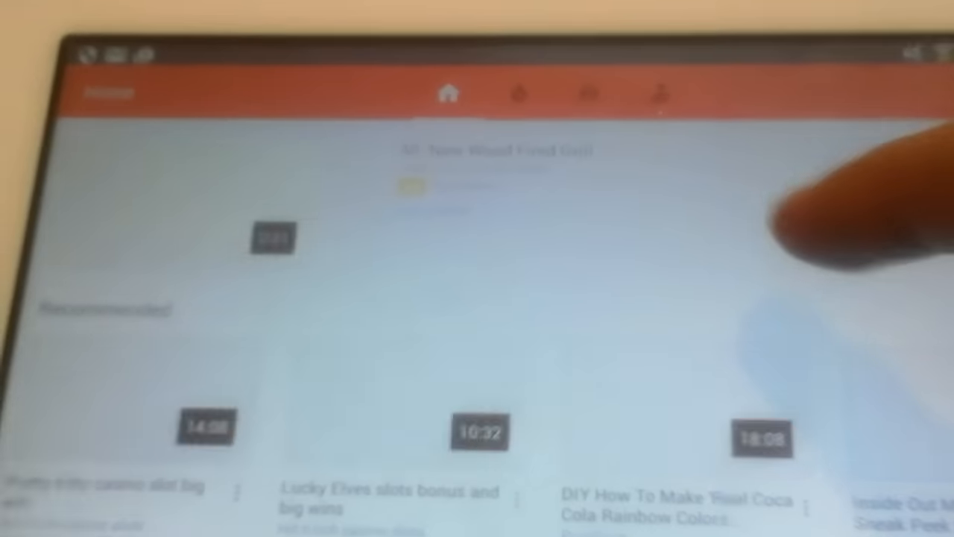
pyautogui.click(589, 96)
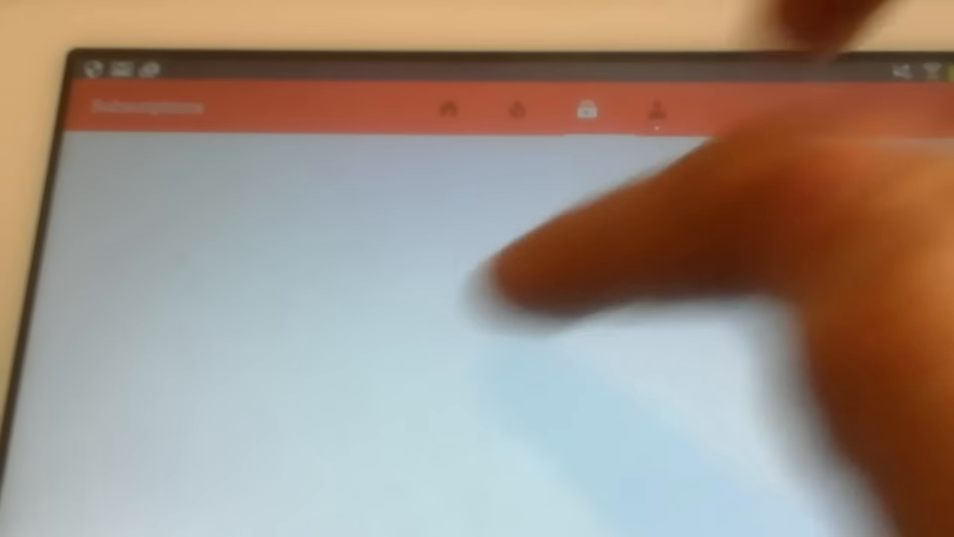
# Step: Open the account's channel Videos list and scroll through uploads such as "Big wins and bonuses"
pyautogui.click(654, 110)
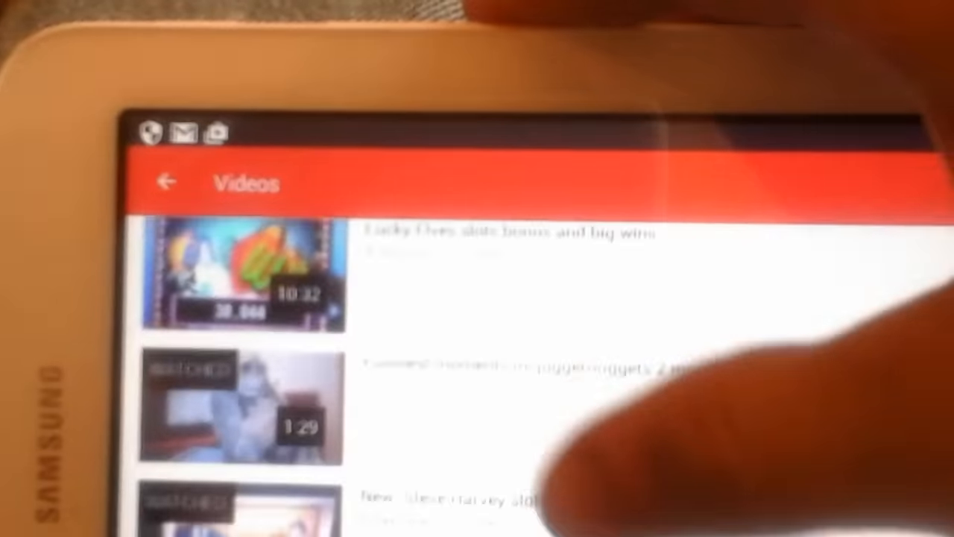
pyautogui.scroll(-3)
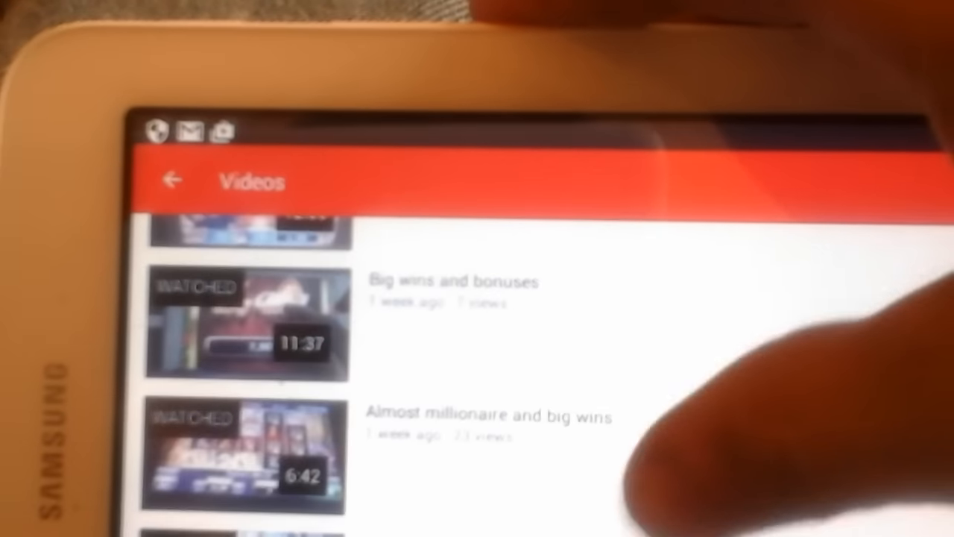